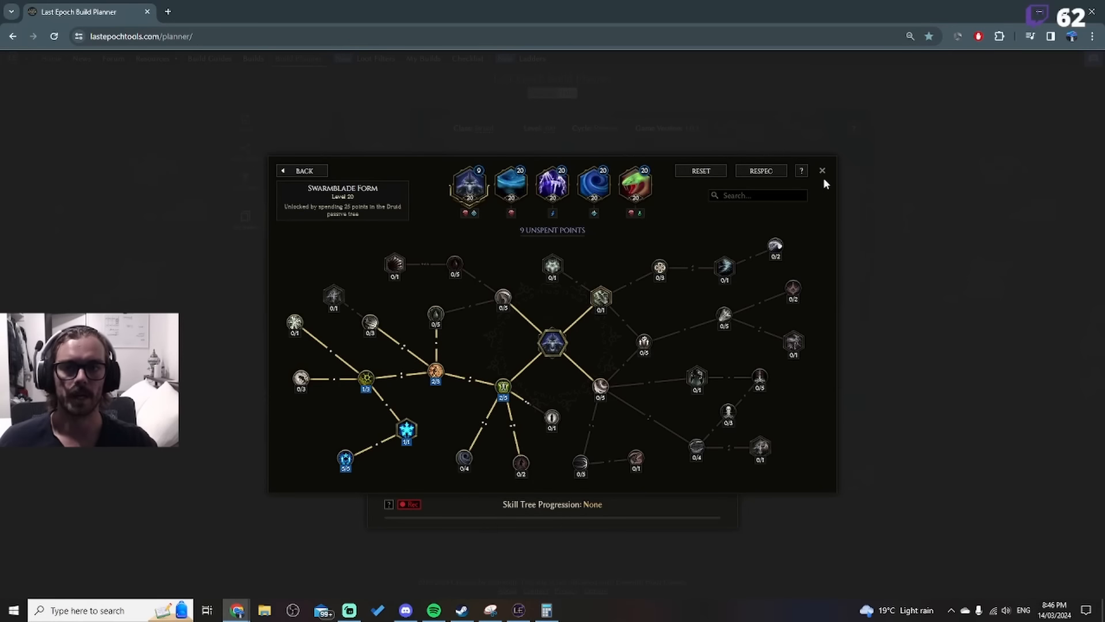
Step: Close the Swarmblade Form tree and open the Ailments reference from the Resources menu
click(822, 170)
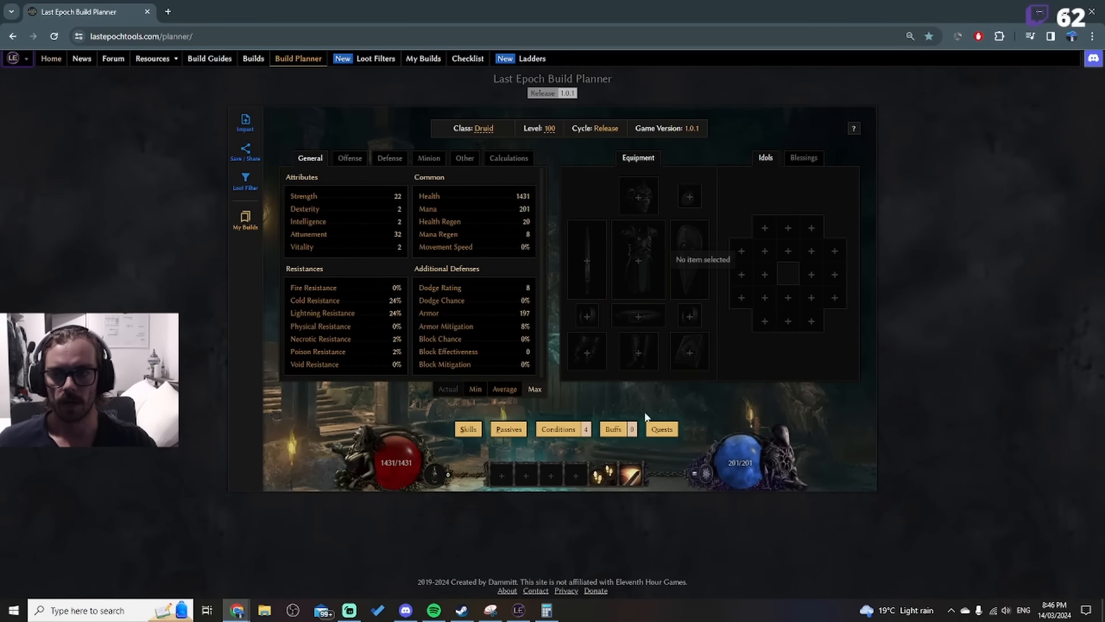
mouse_move(380, 6)
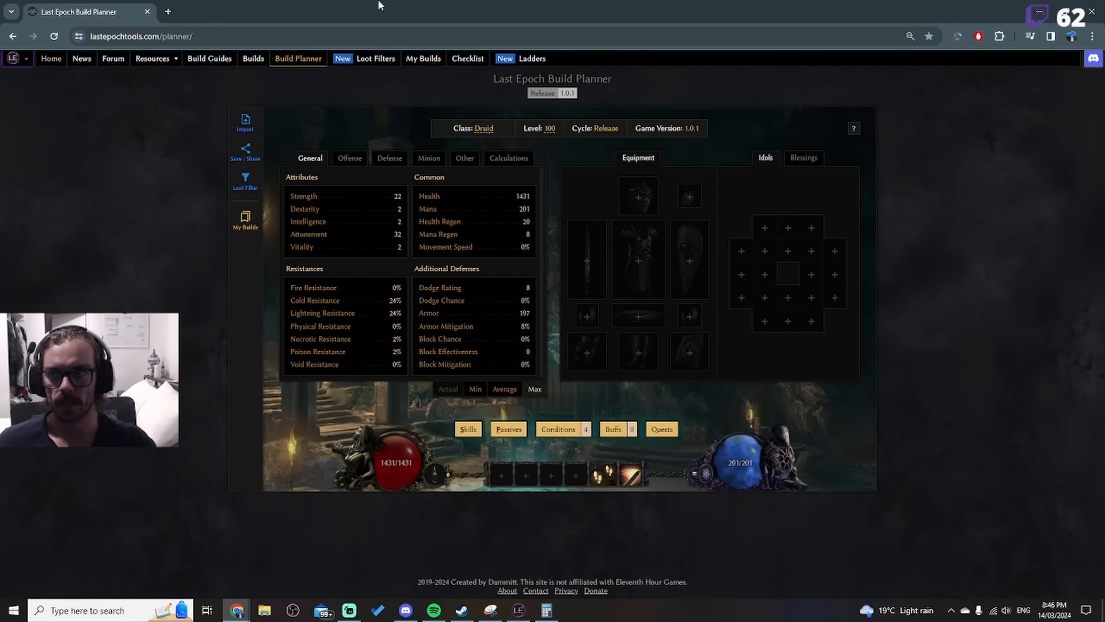
click(152, 59)
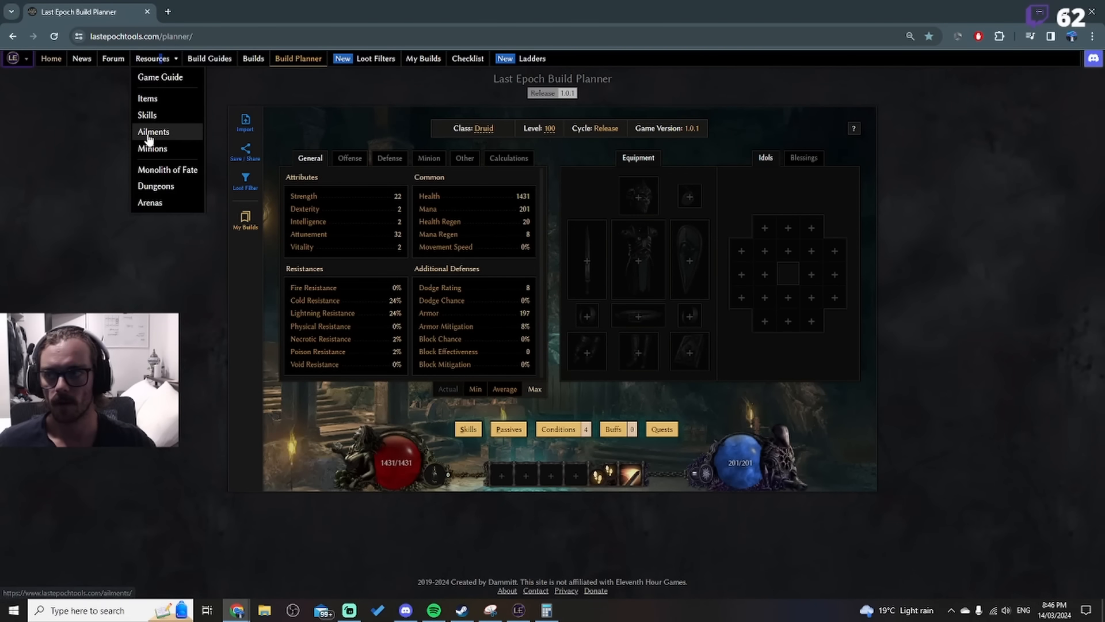
click(154, 131)
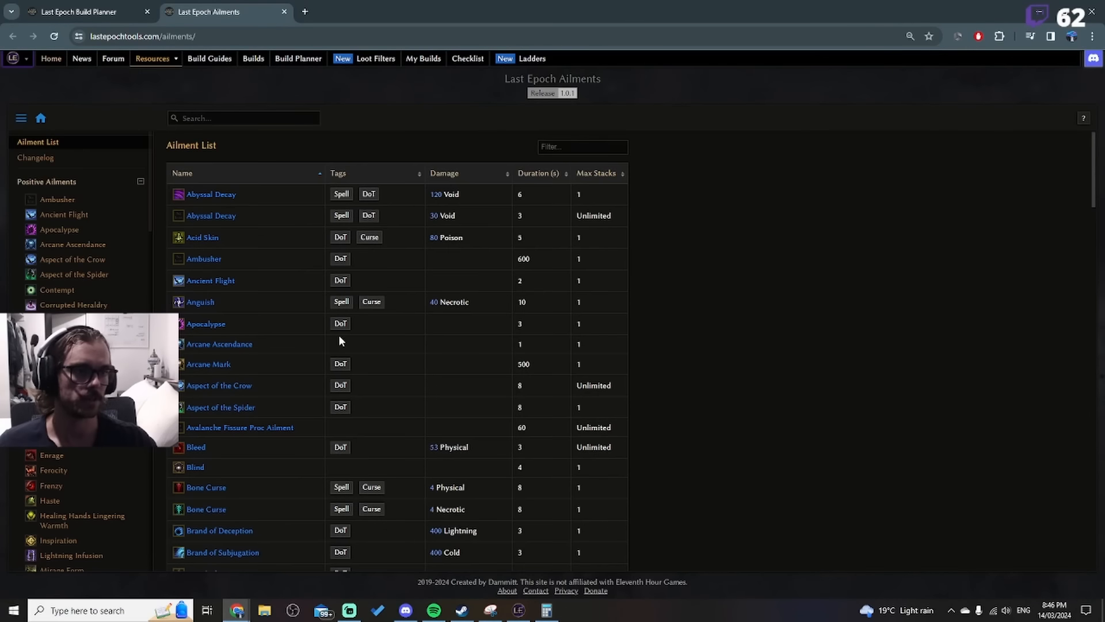
mouse_move(336, 337)
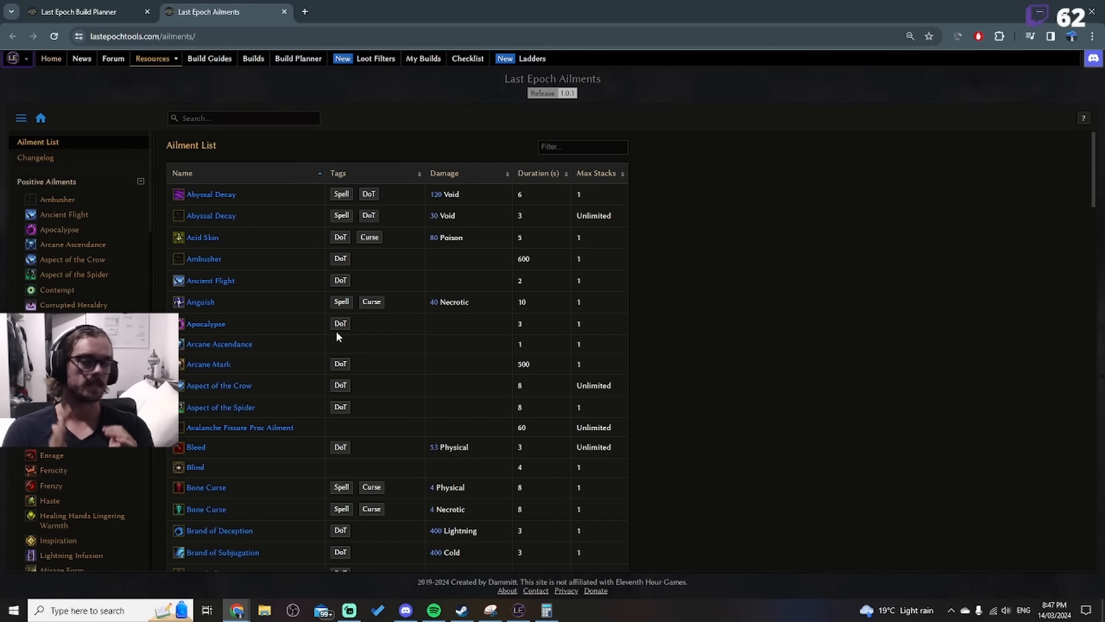
mouse_move(233, 585)
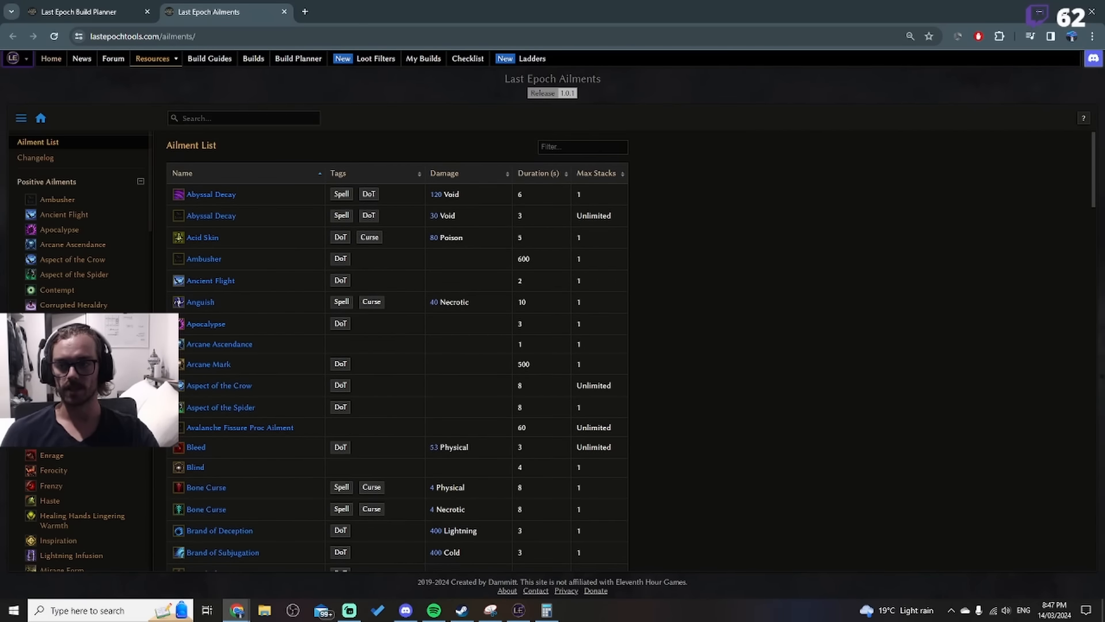
scroll(down, 3)
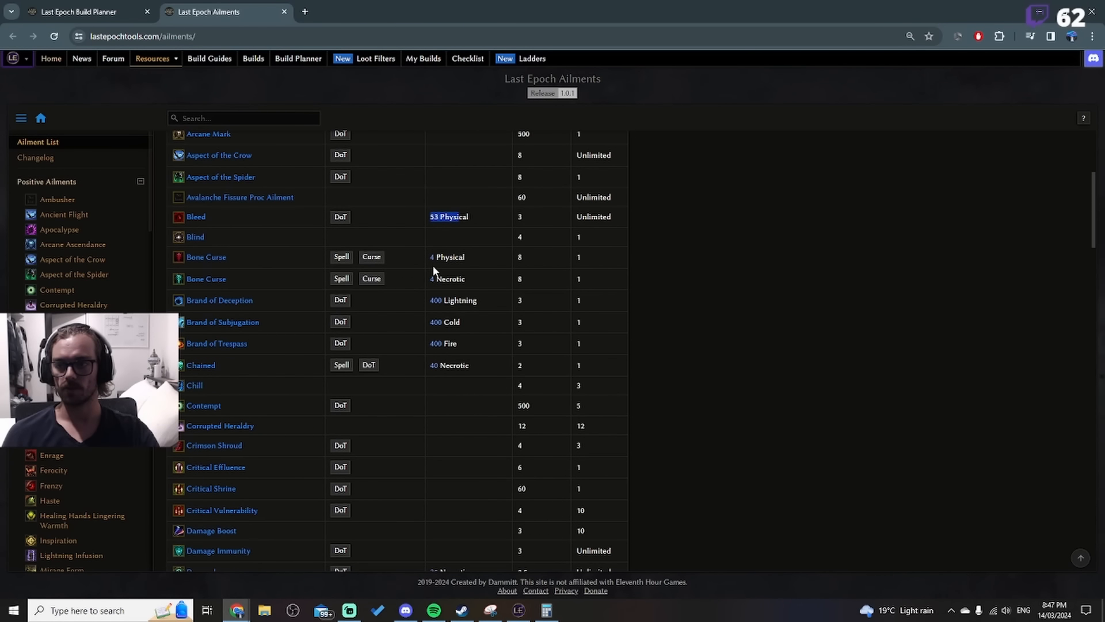
scroll(down, 3)
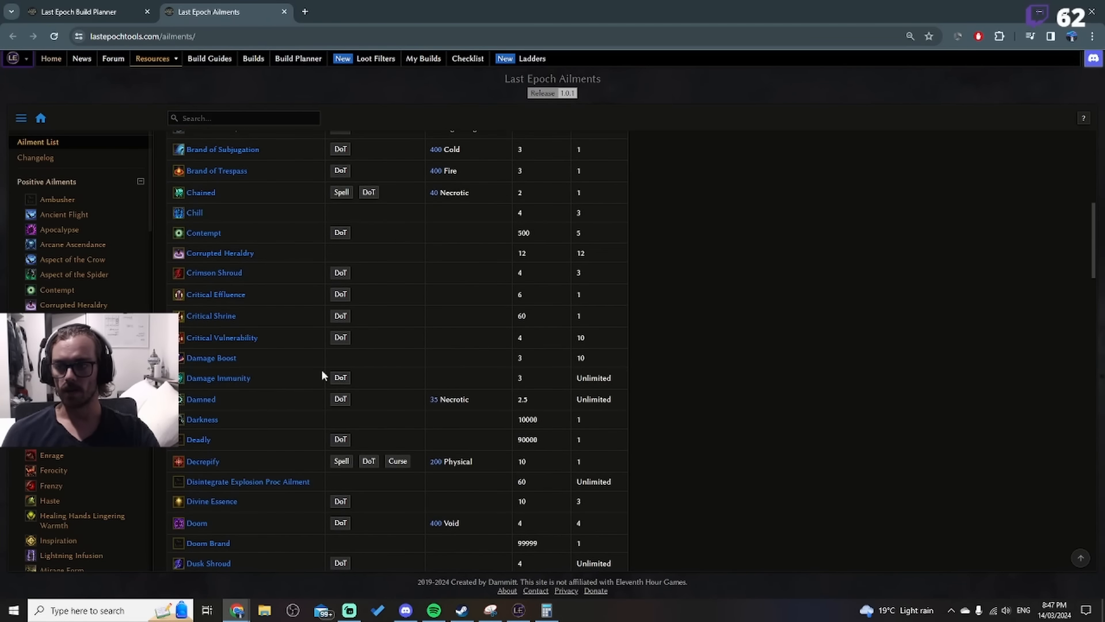
double_click(449, 399)
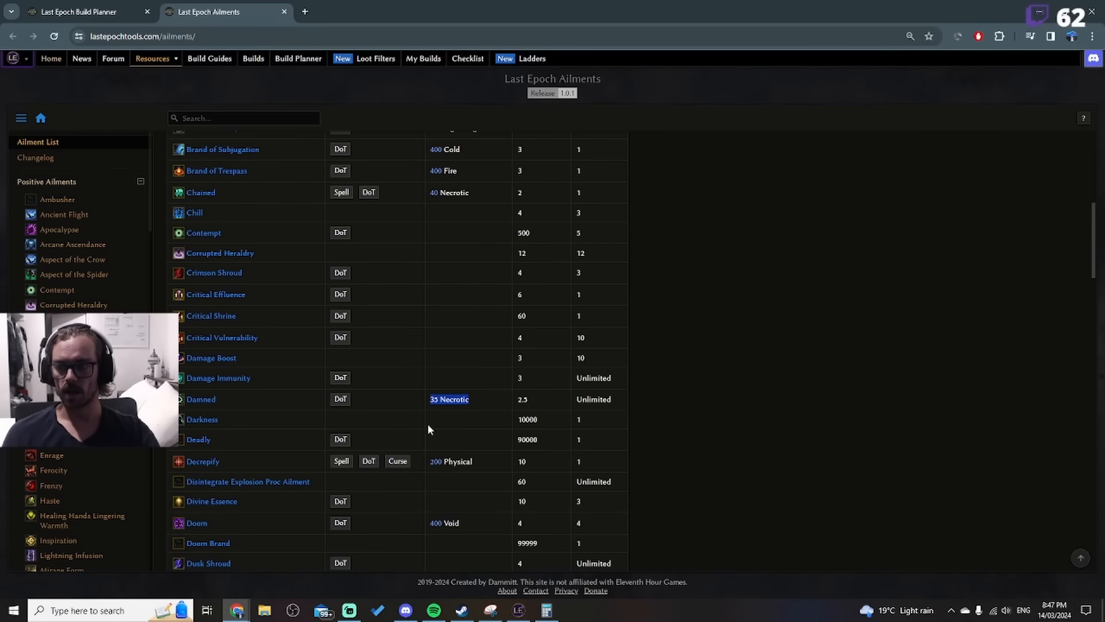
scroll(down, 3)
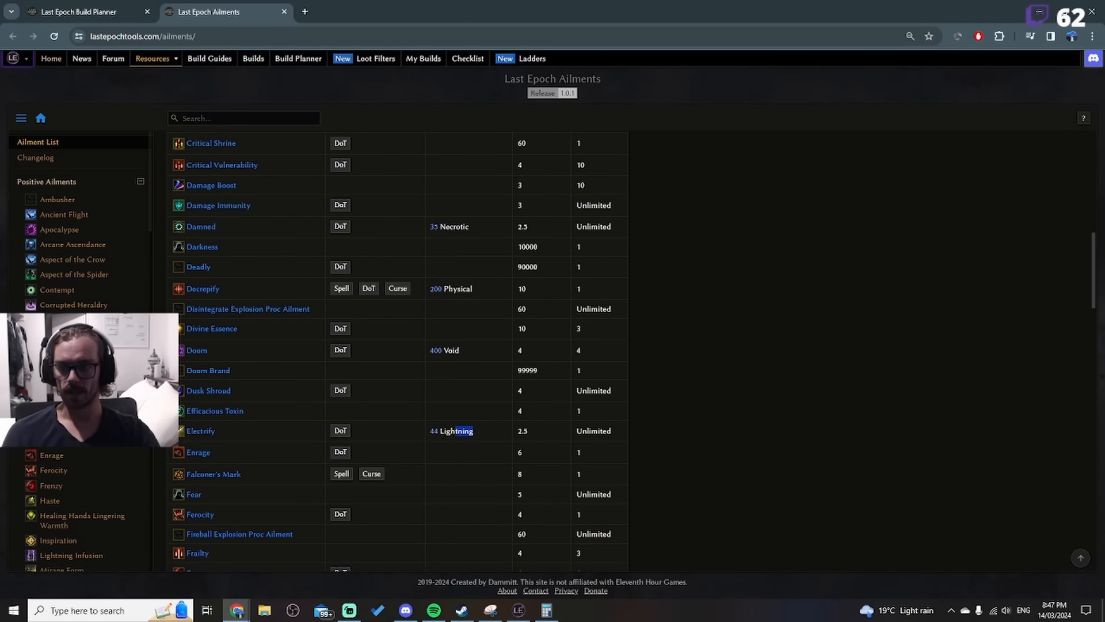
scroll(down, 3)
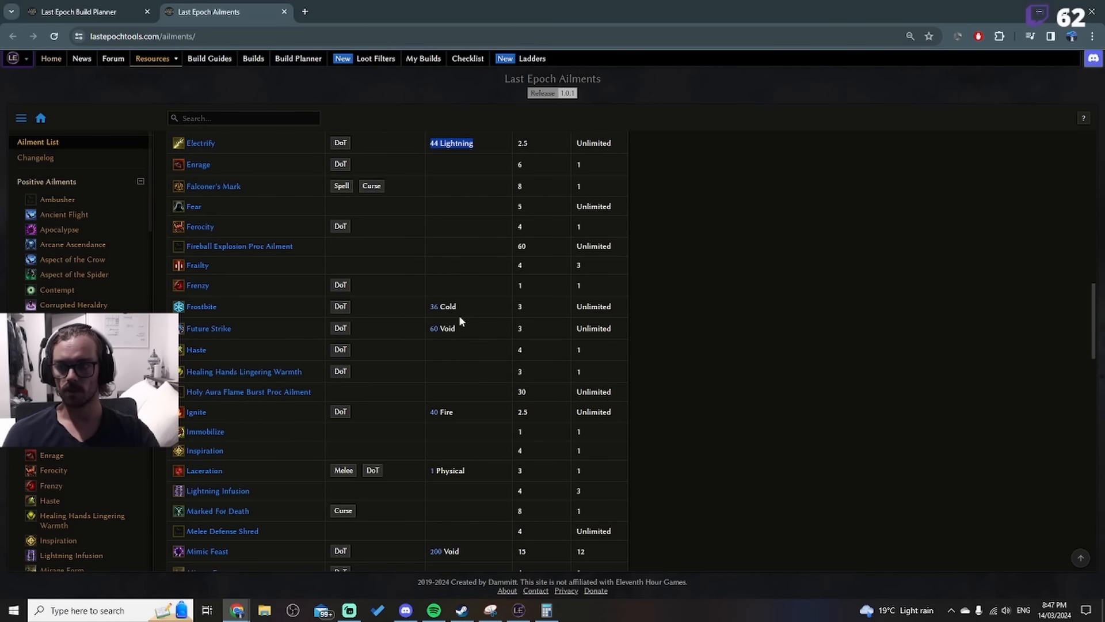
double_click(442, 306)
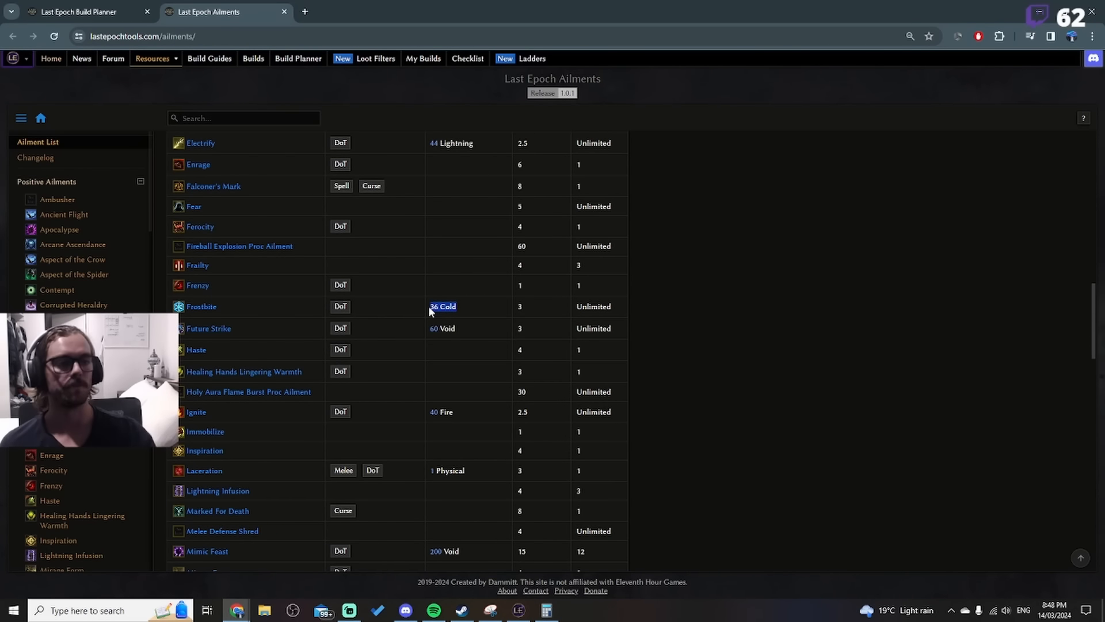
mouse_move(247, 292)
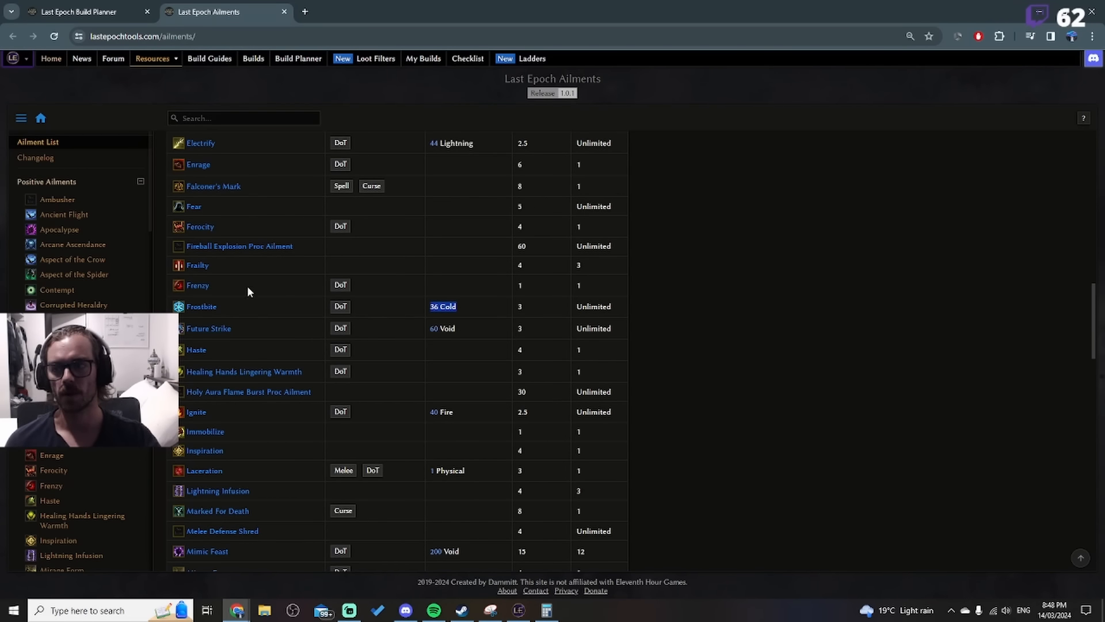
mouse_move(187, 319)
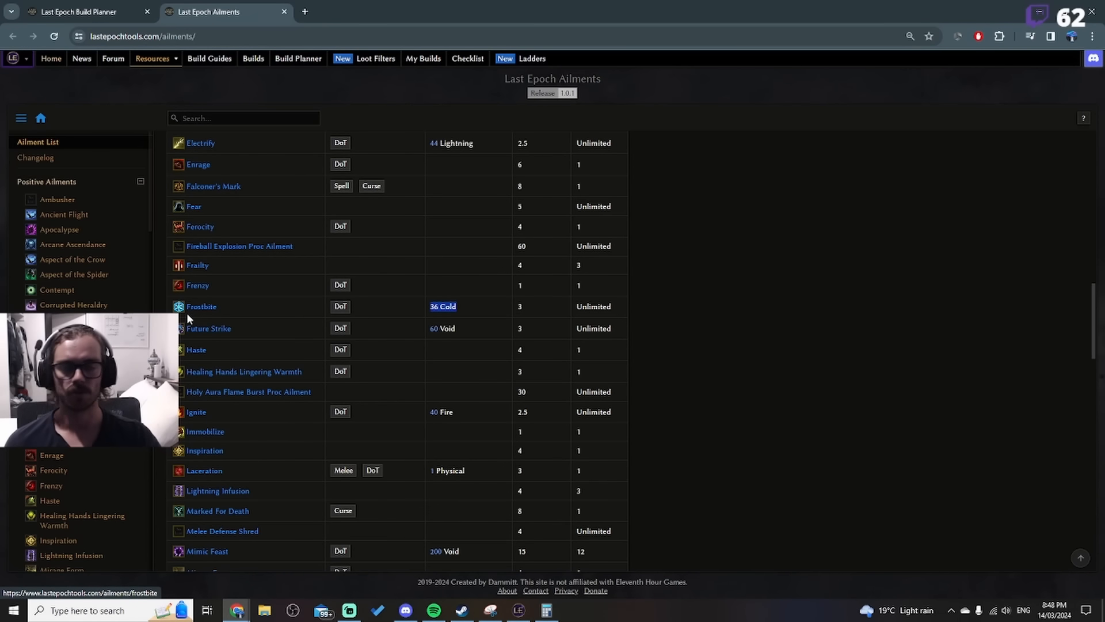
mouse_move(201, 310)
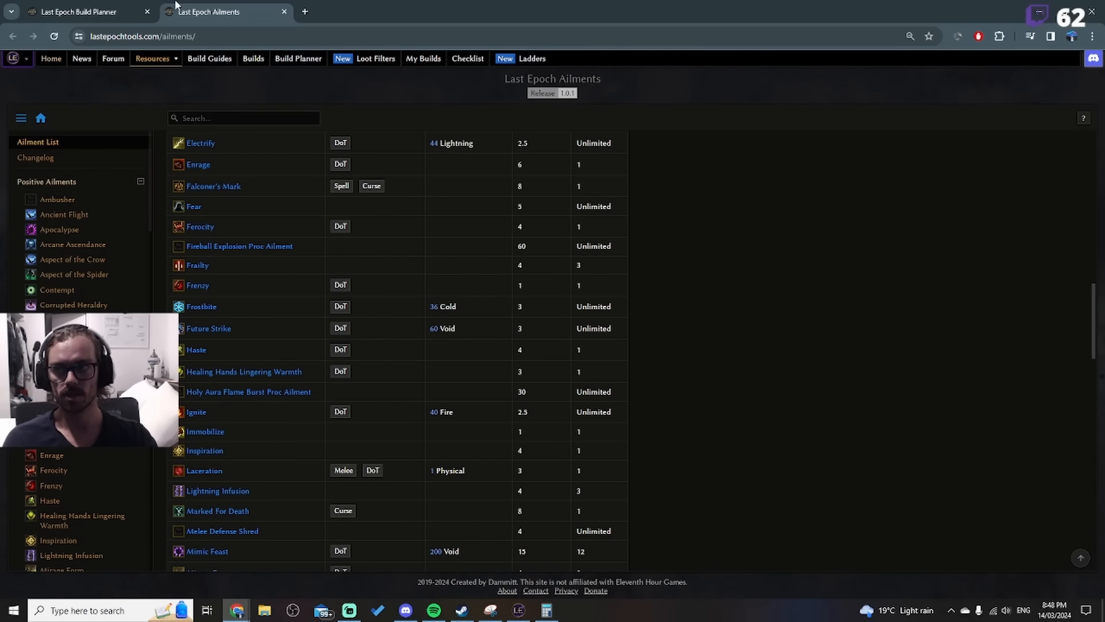
Step: Return to the Last Epoch Build Planner tab showing the unique gloves list
click(78, 12)
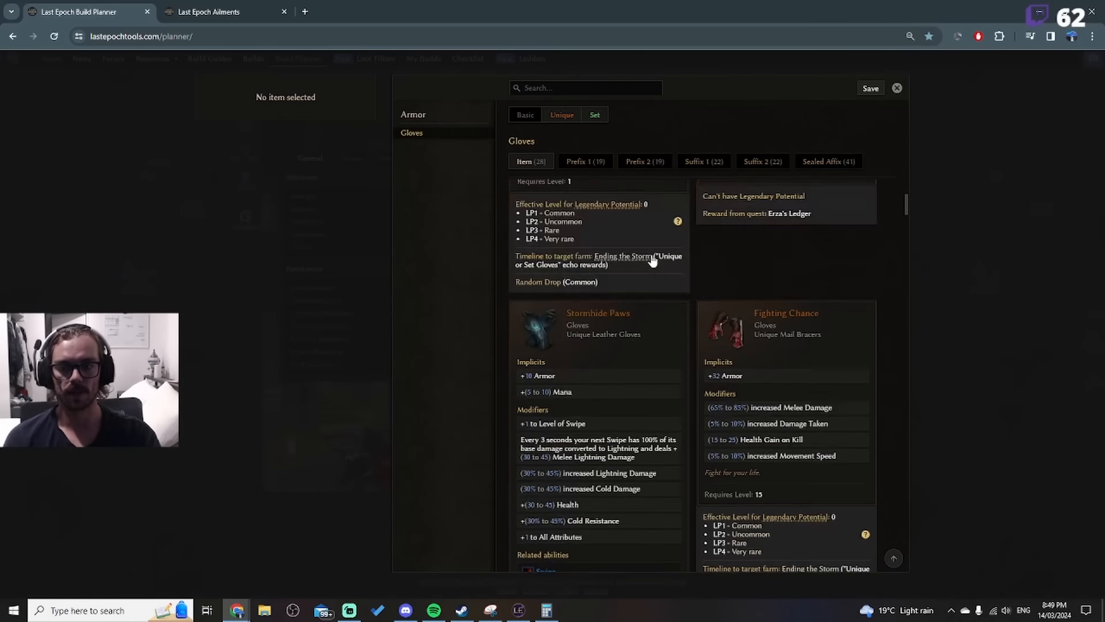
Step: Search the gloves for 'frostbite', then switch to the Ring slot's unique items
scroll(down, 3)
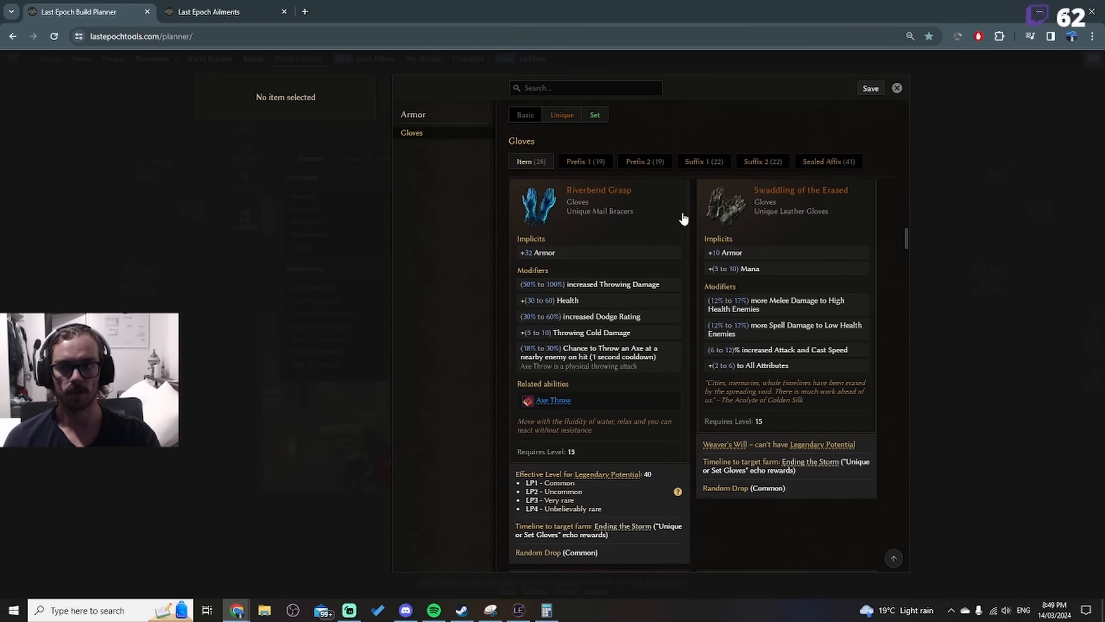
text(frostbite)
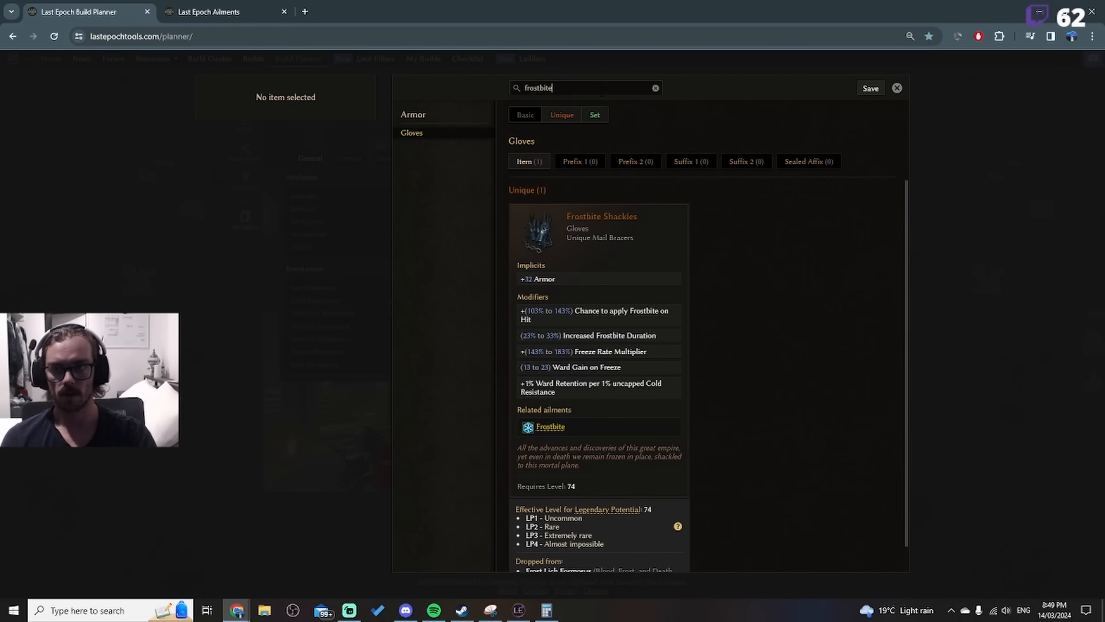
click(897, 87)
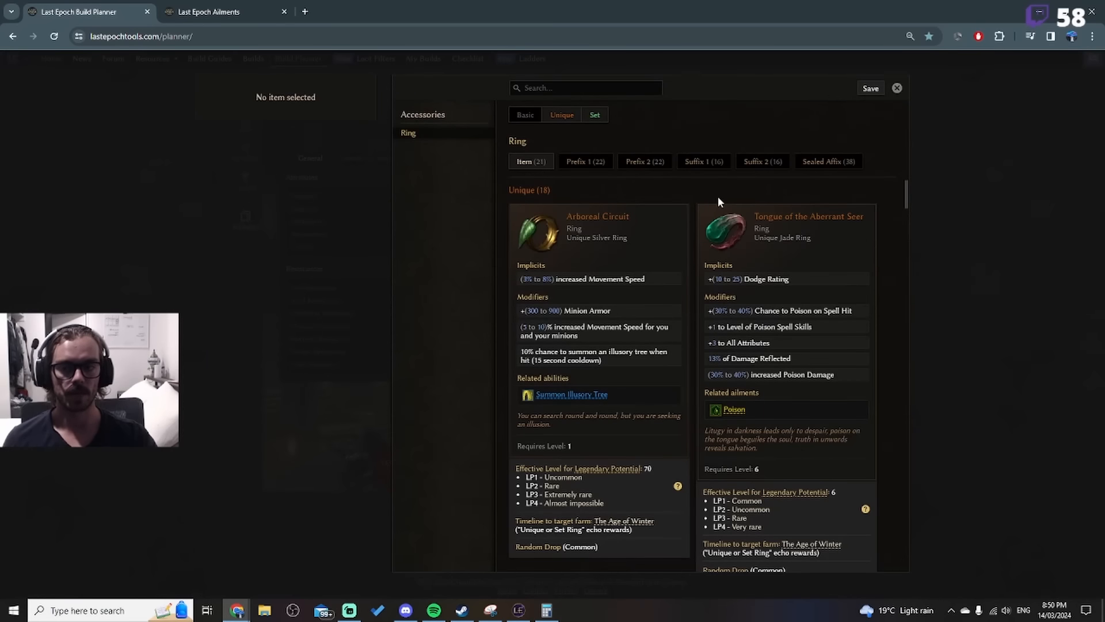
Step: Filter the ring's Prefix 1 affixes by 'damage' to show Cold Damage and Damage Over Time
click(784, 233)
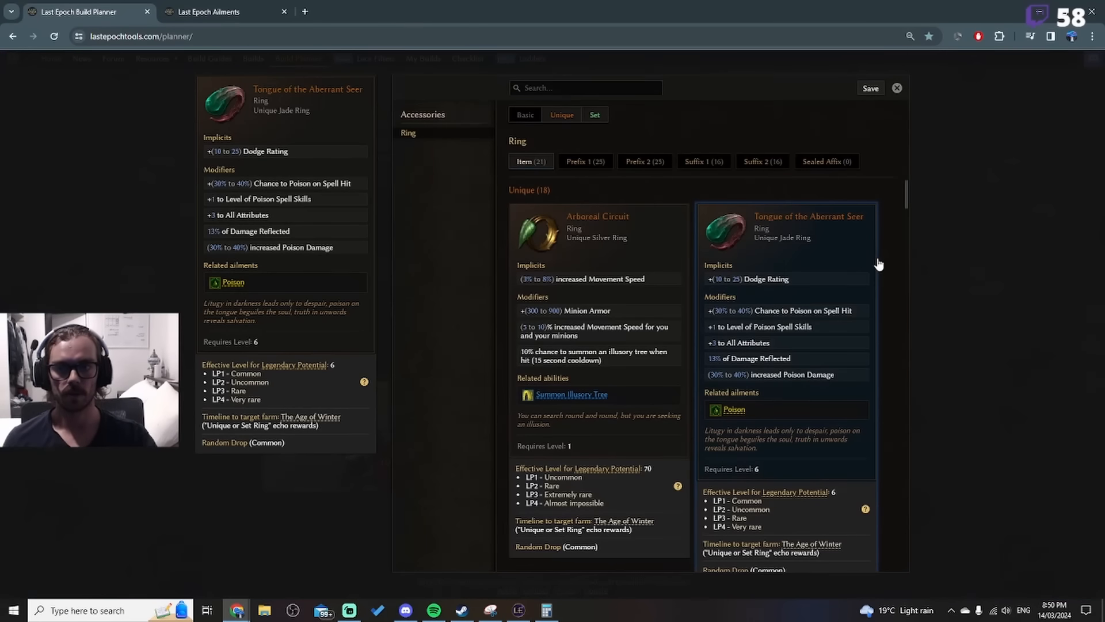
click(585, 160)
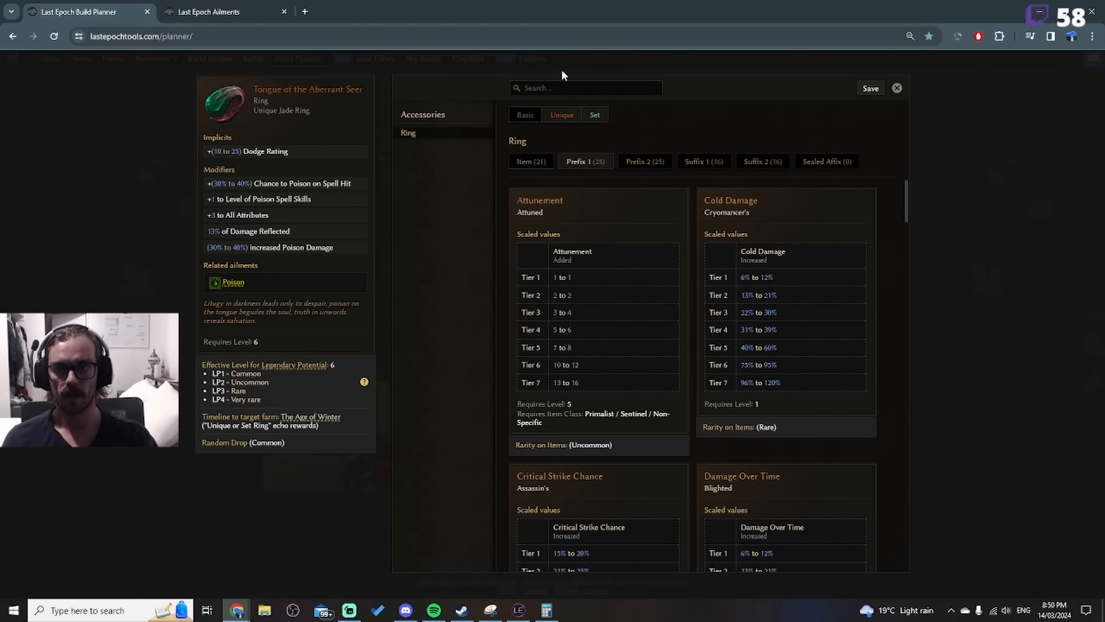
click(585, 87)
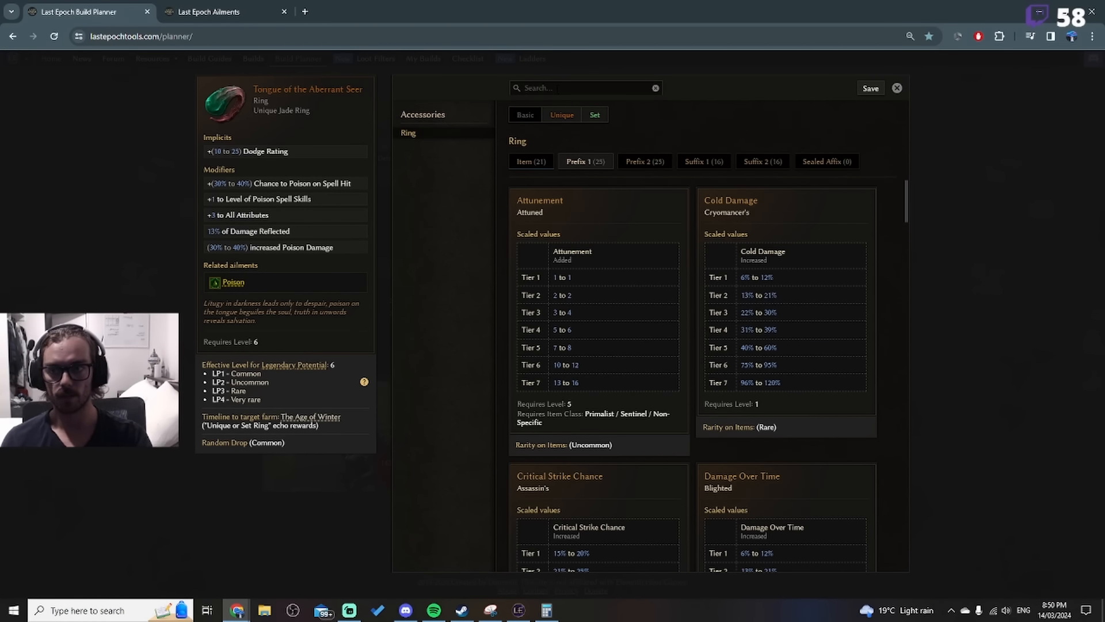
text(damage)
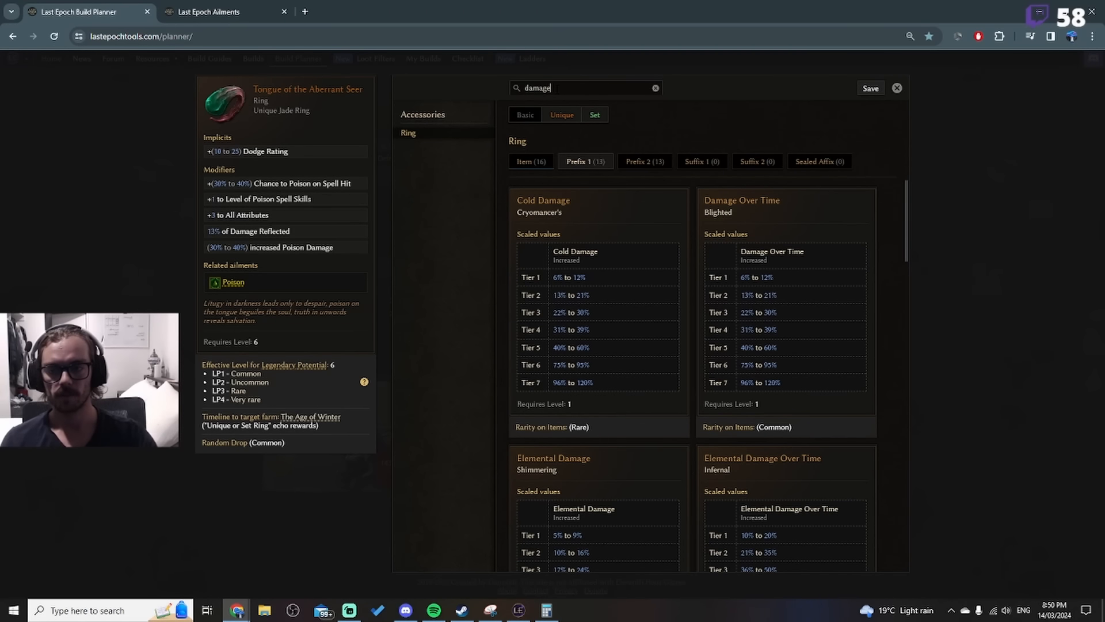
mouse_move(564, 232)
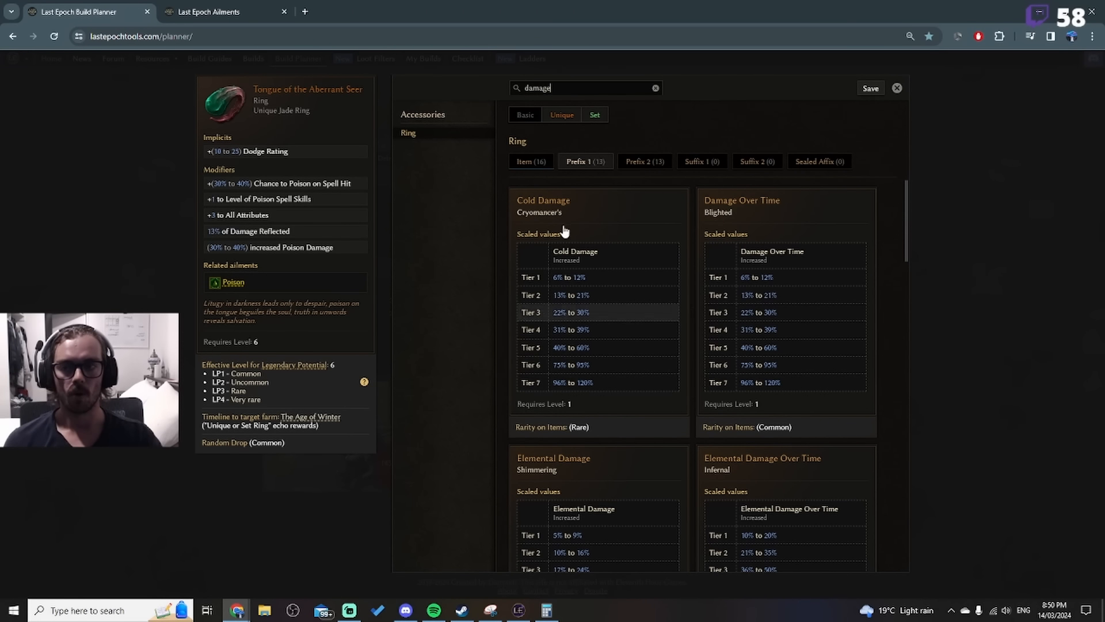
mouse_move(772, 356)
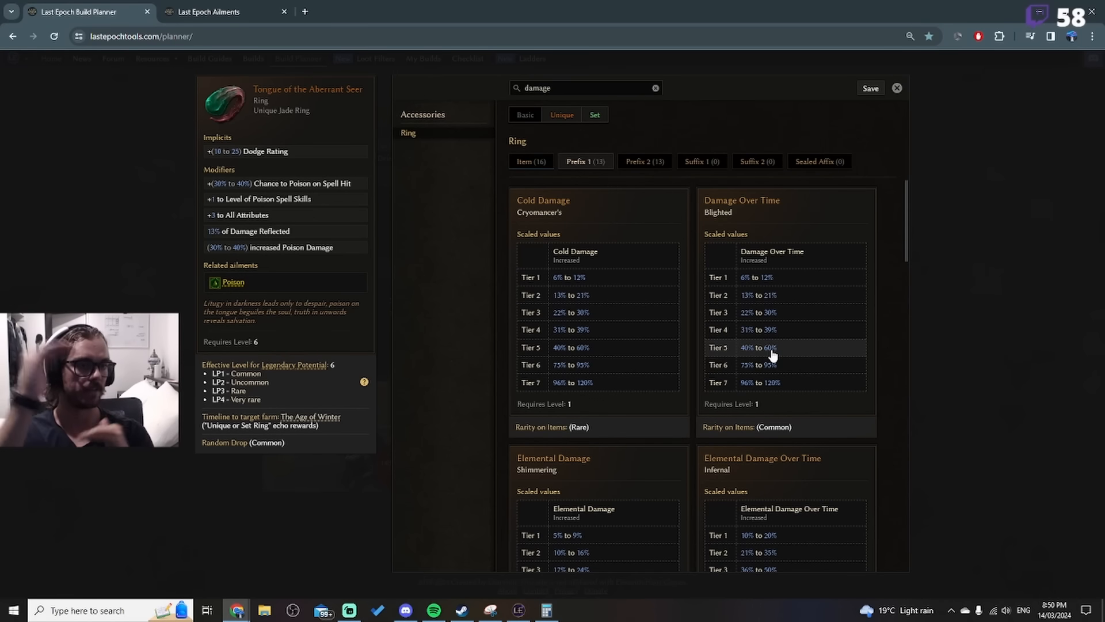
mouse_move(575, 347)
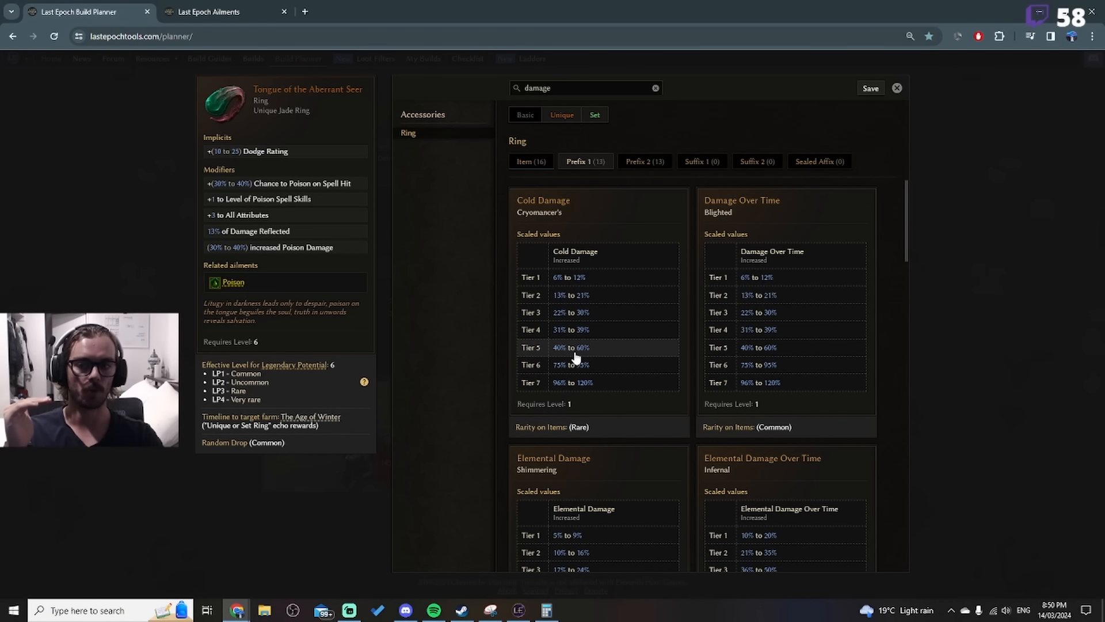
mouse_move(769, 354)
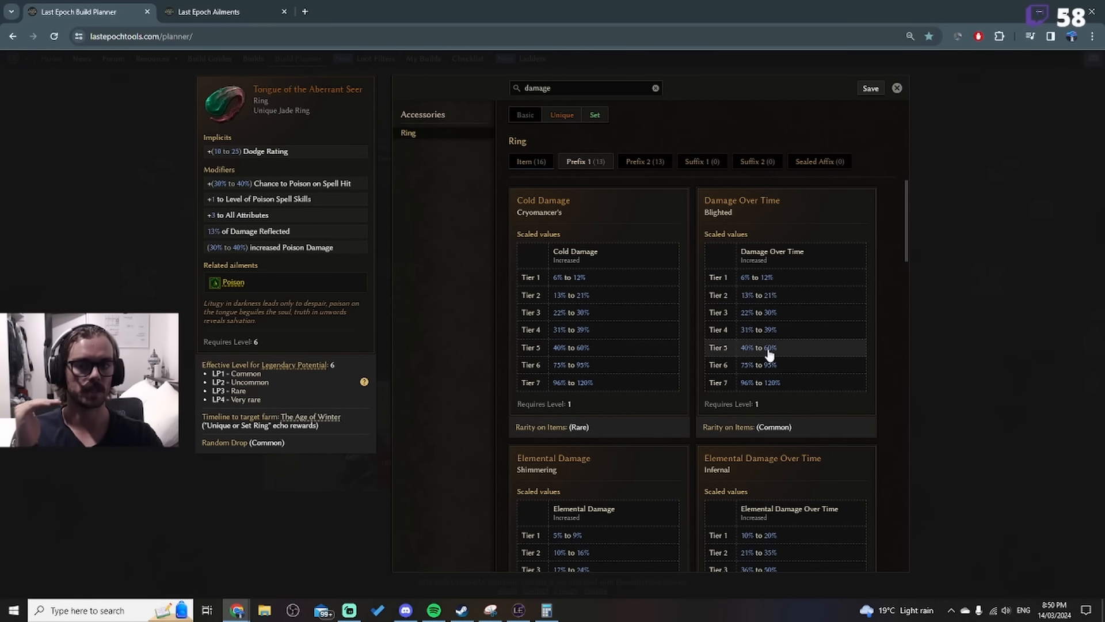
scroll(down, 3)
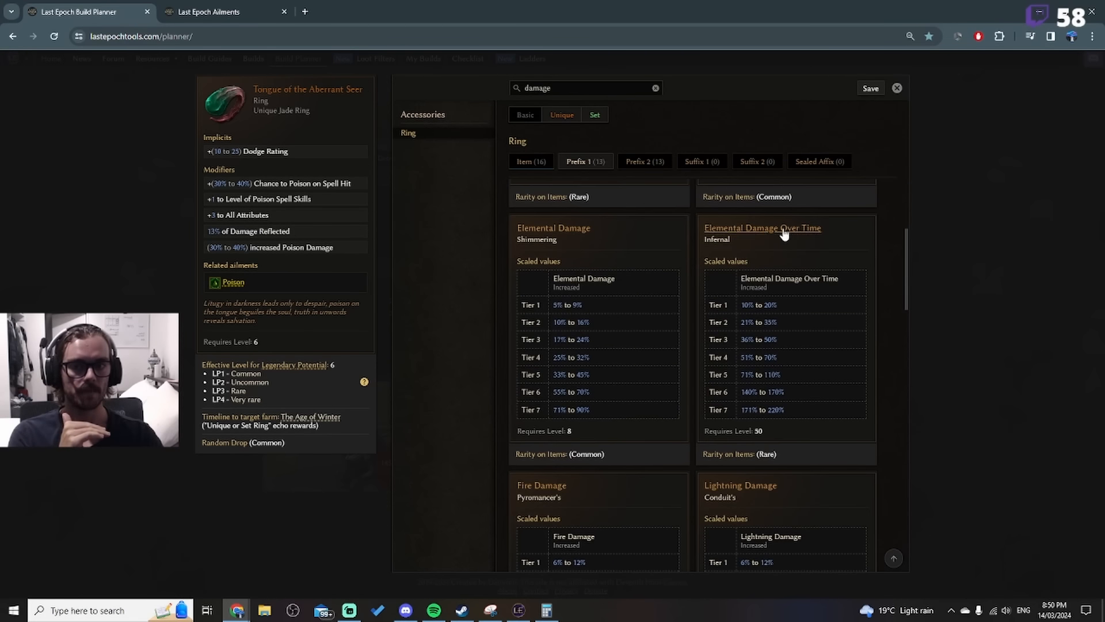
mouse_move(765, 387)
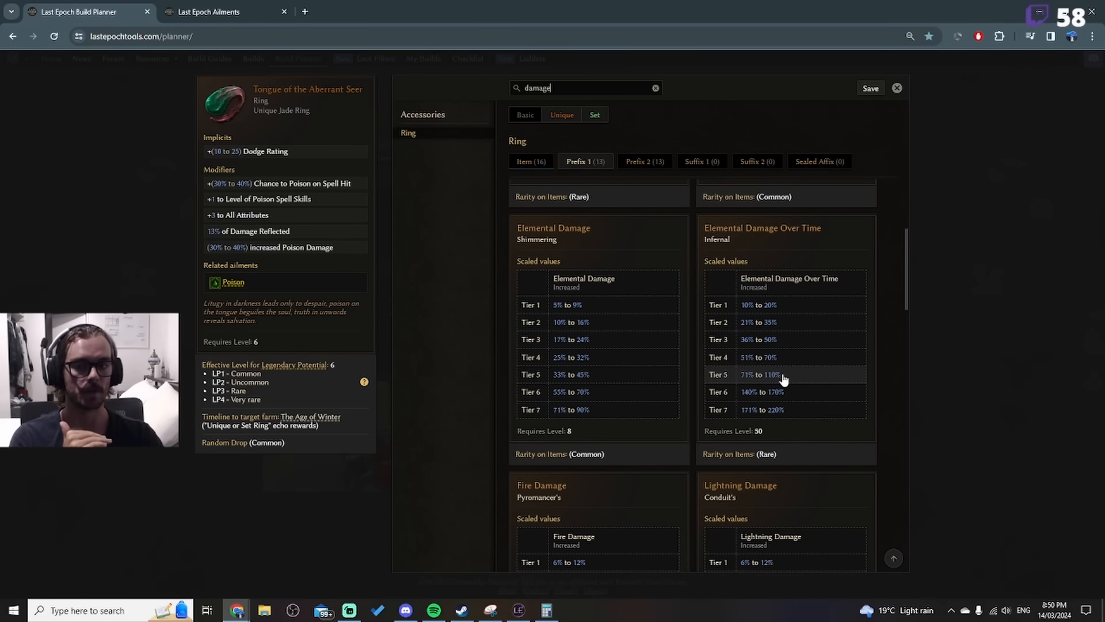
mouse_move(774, 414)
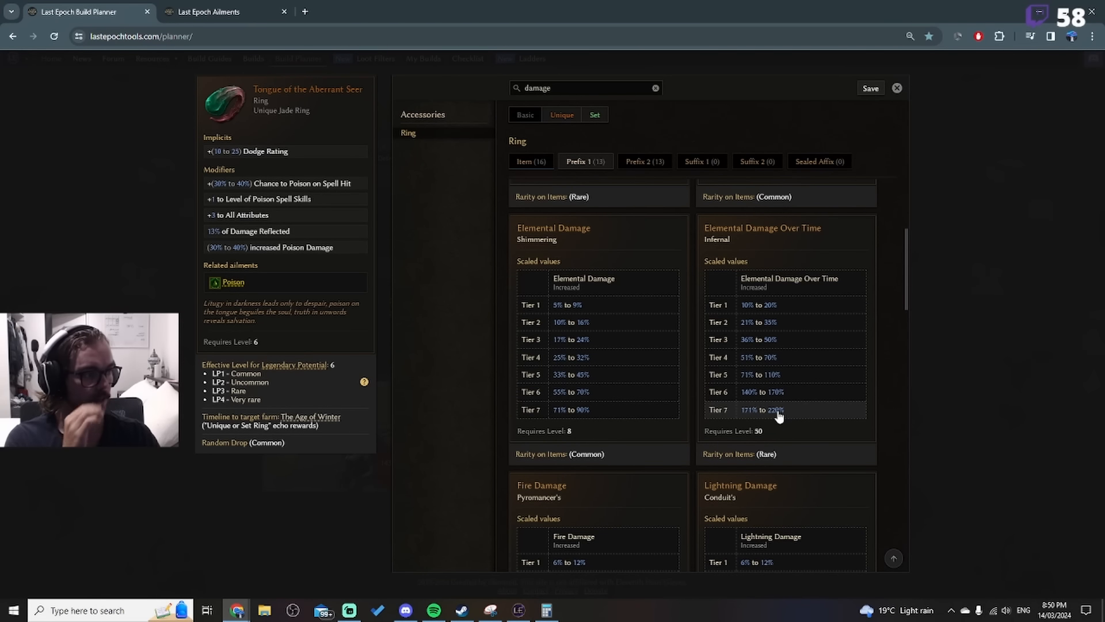
mouse_move(938, 145)
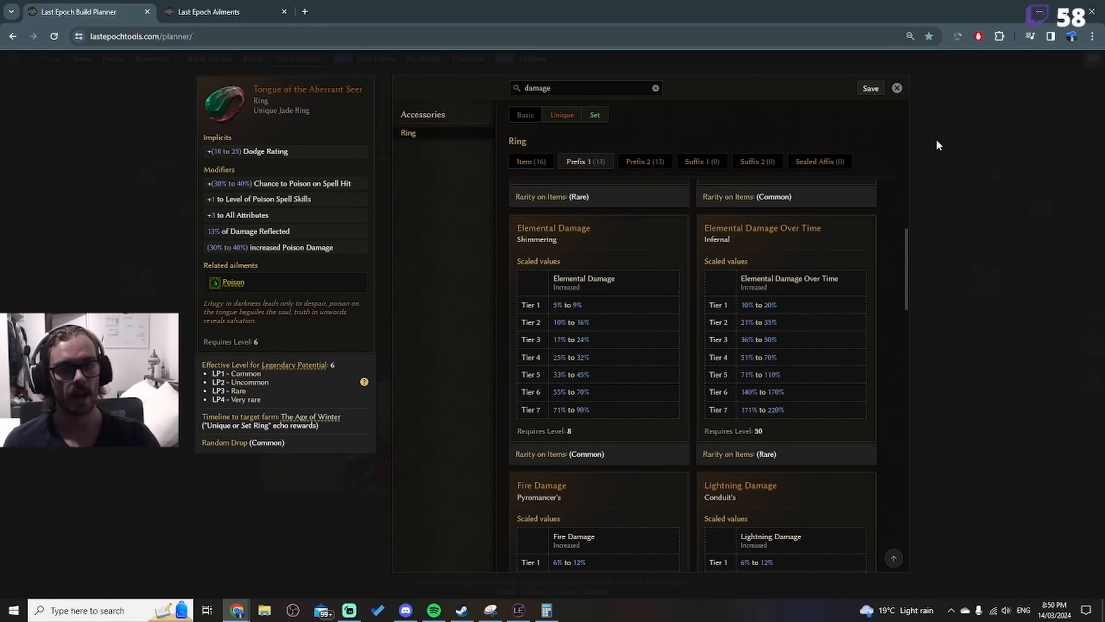
mouse_move(897, 88)
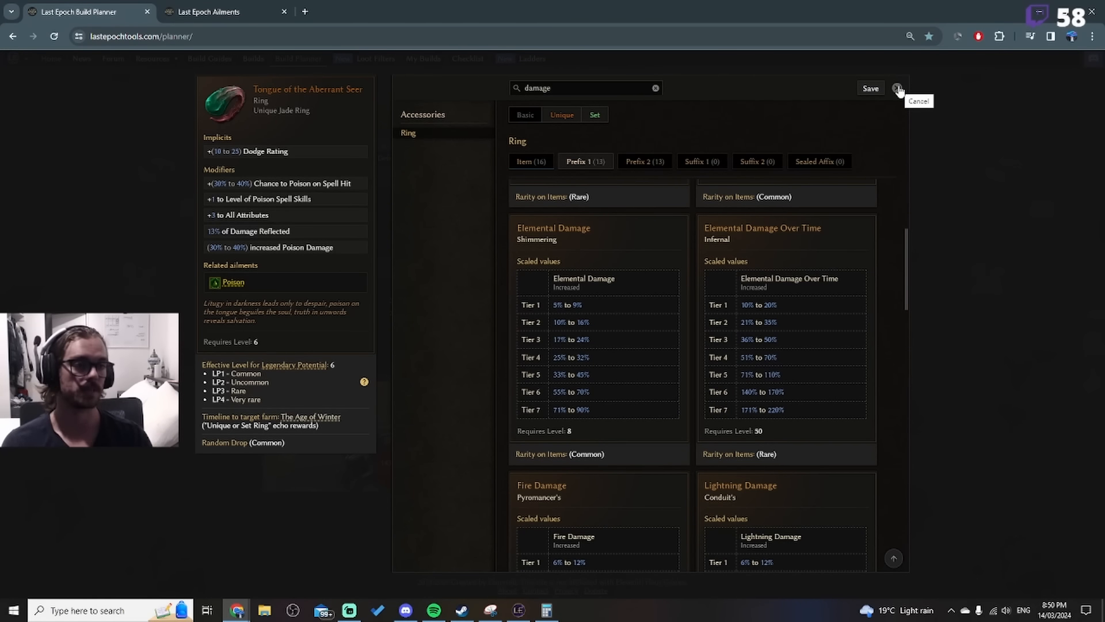
Step: Cancel the ring affix browser and open the Swarmblade Form skill tree
click(898, 88)
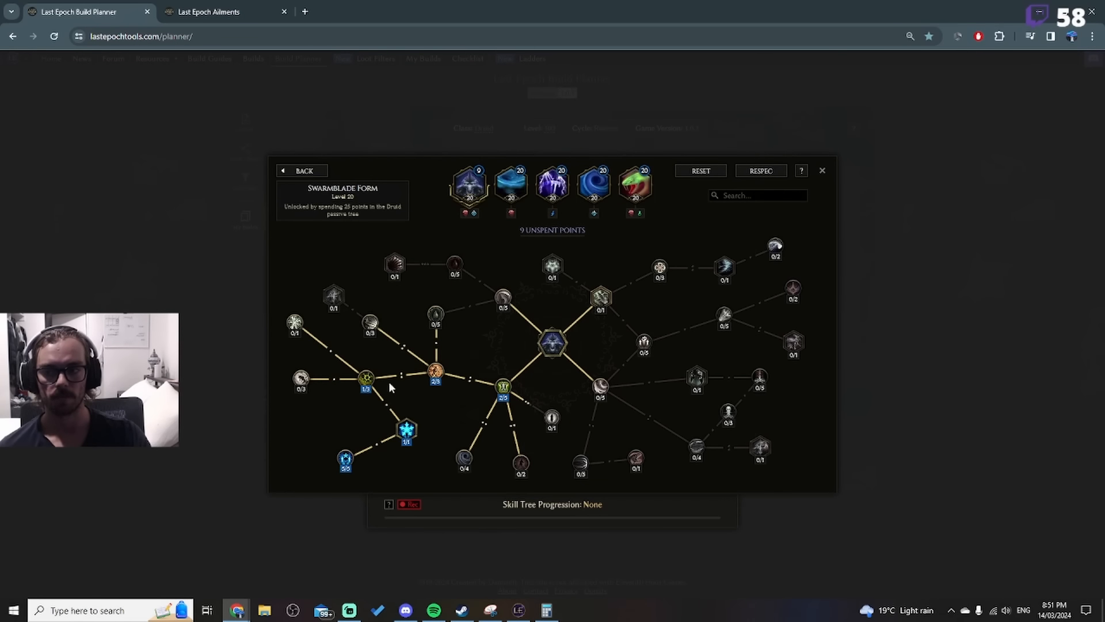
mouse_move(344, 460)
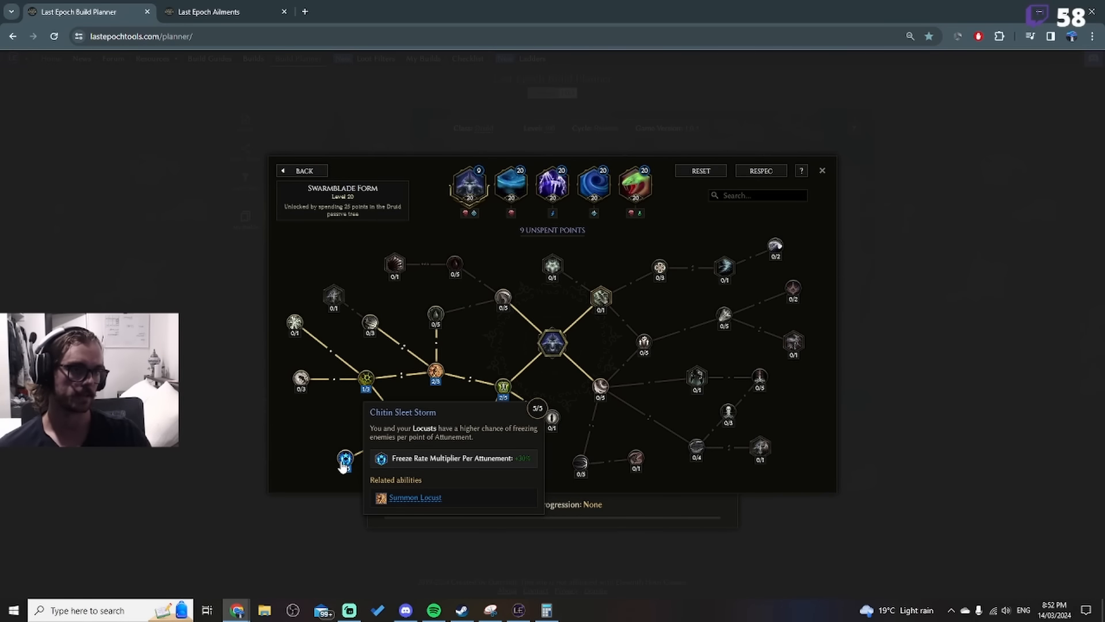
click(406, 430)
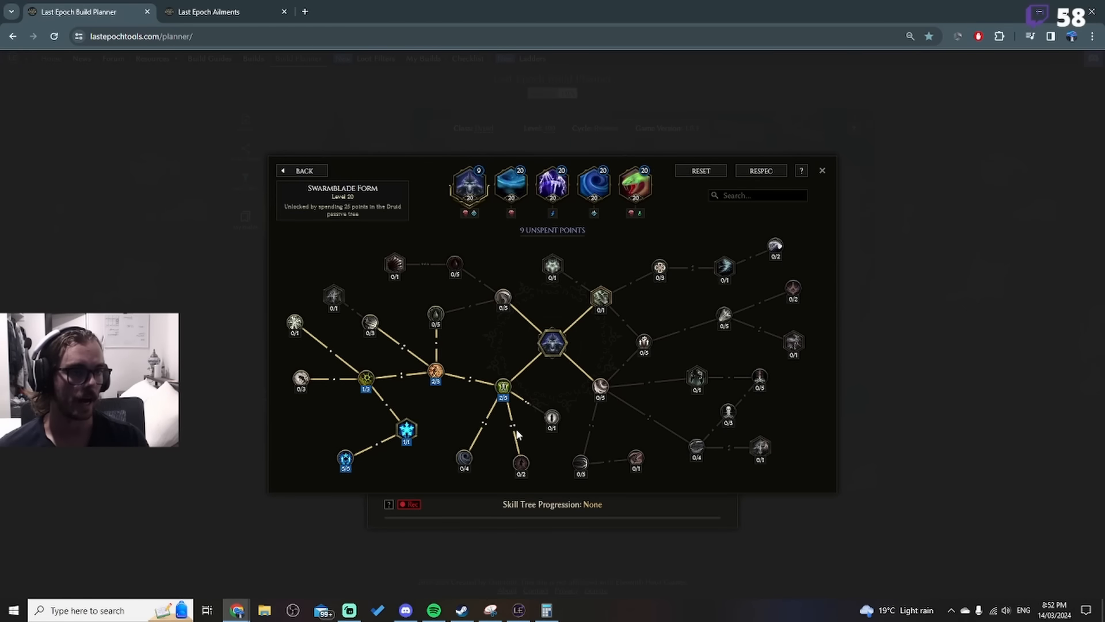
mouse_move(511, 184)
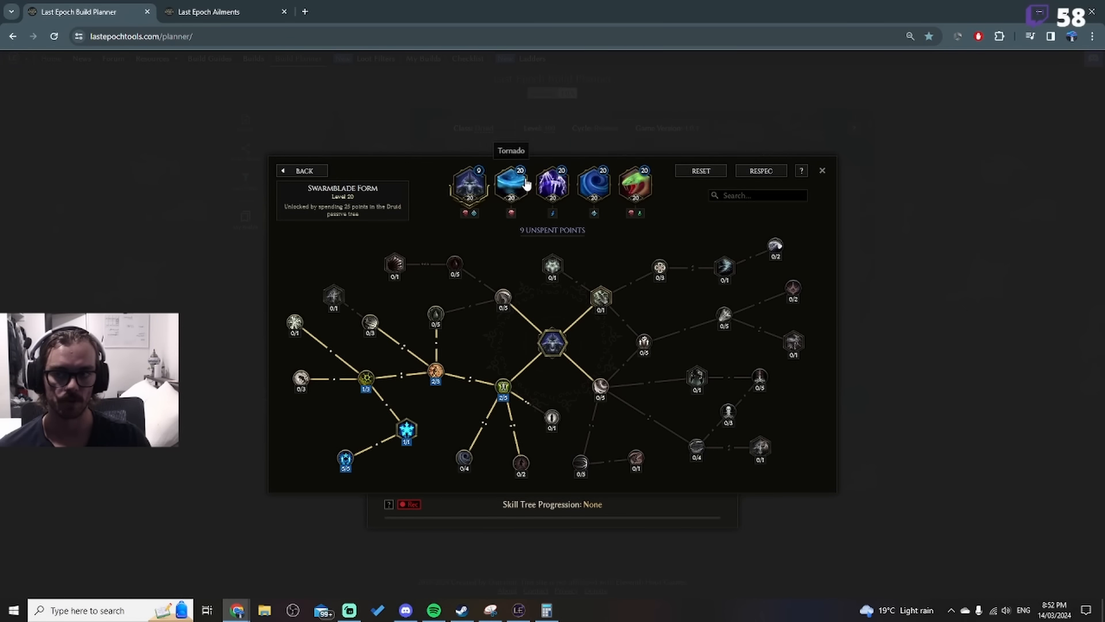
mouse_move(669, 341)
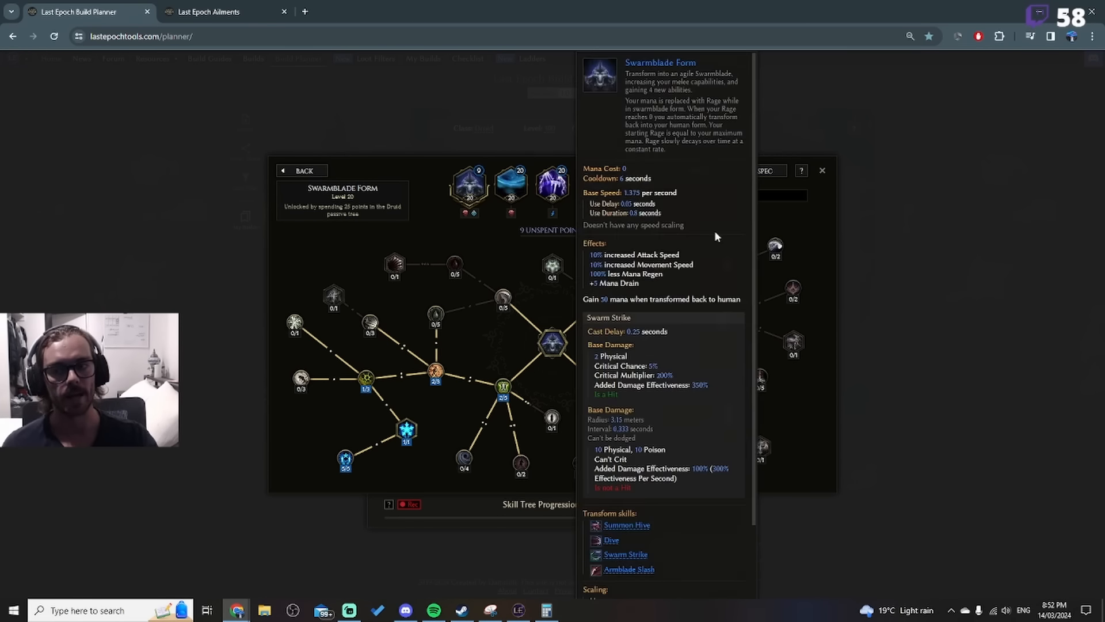
Step: View the Serpent Strike skill tree, then close it to return to the planner overview
click(635, 185)
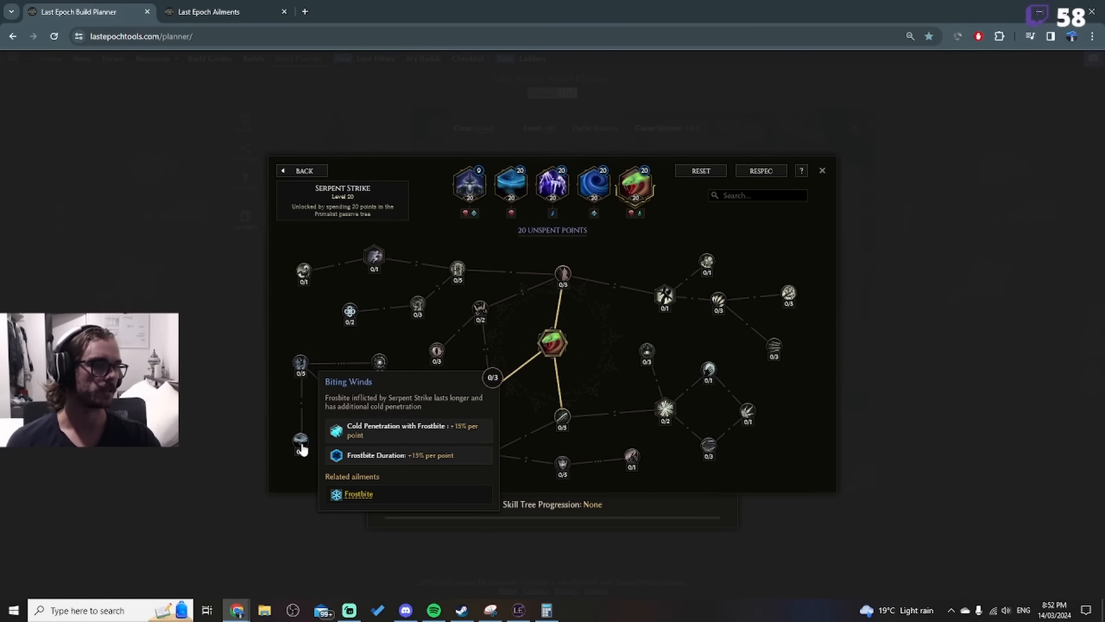
click(822, 170)
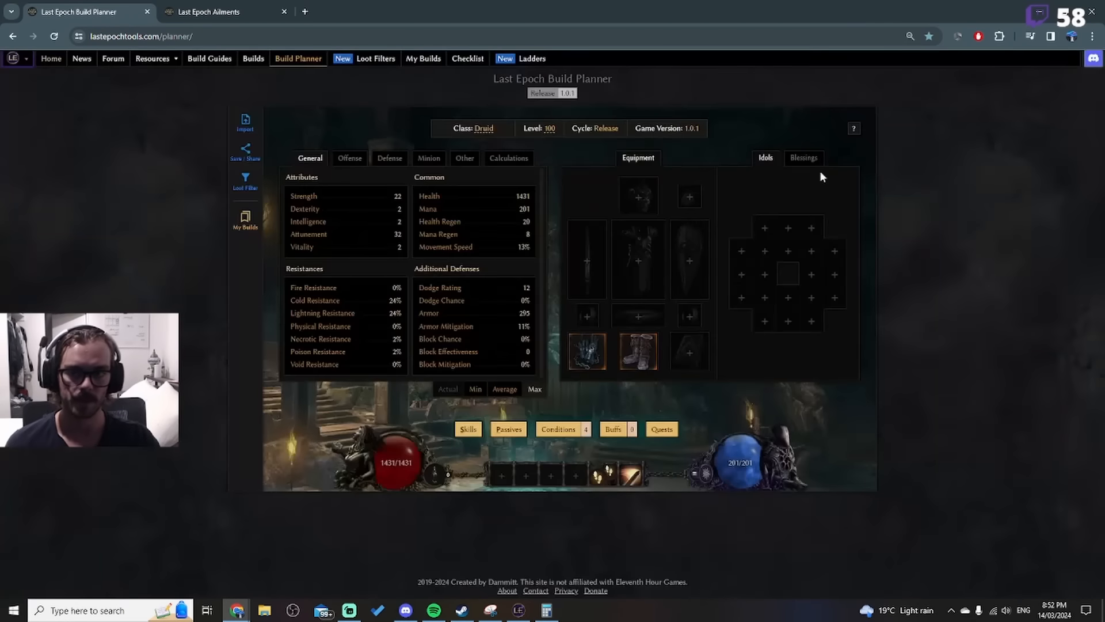